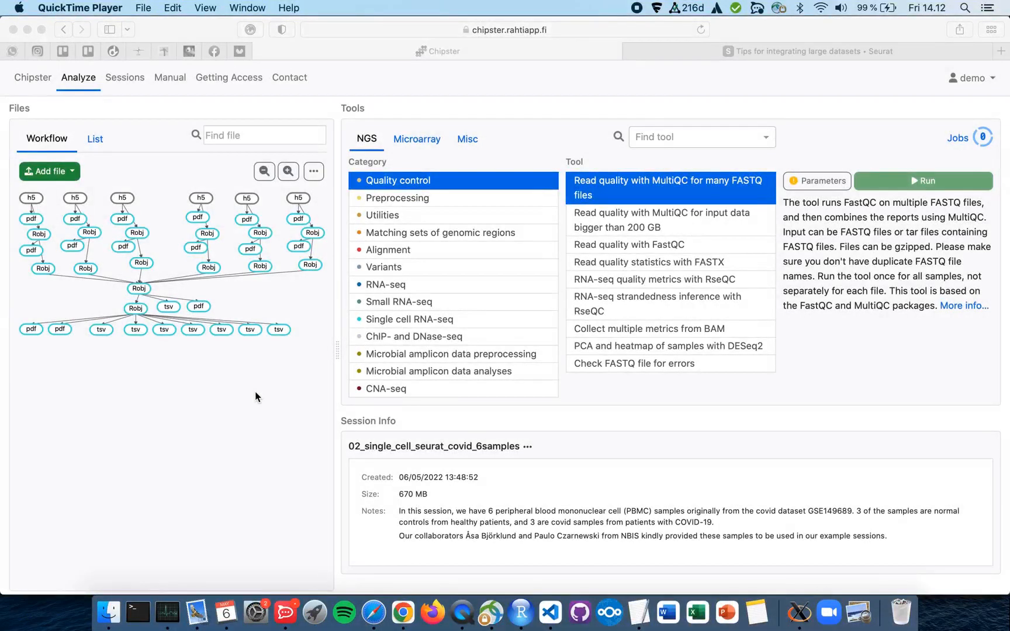
mouse_move(360, 329)
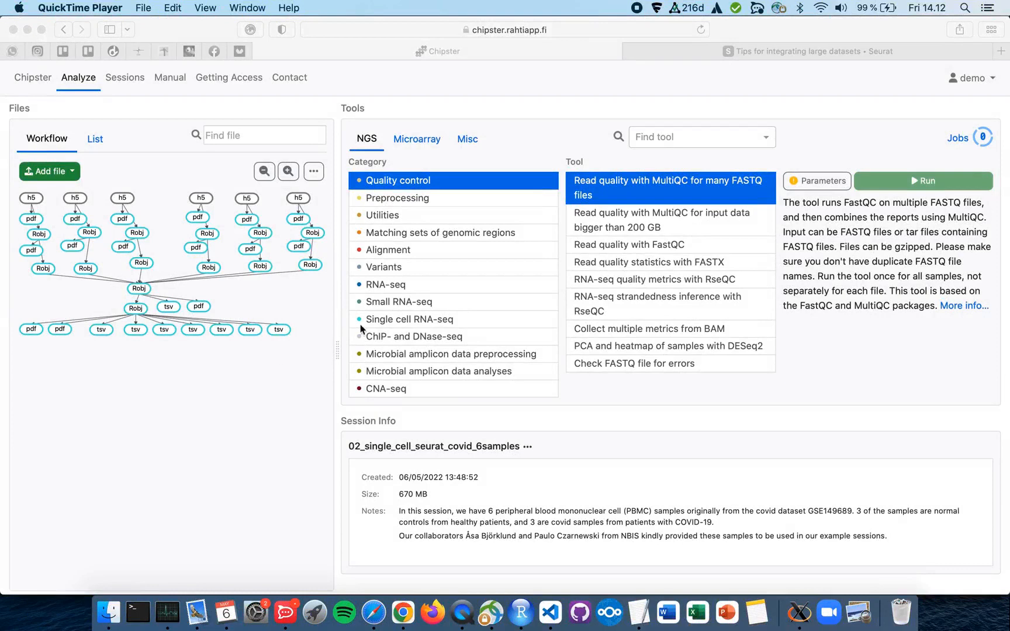
- Choose 'Seurat v4 -Combine multiple samples' from the Single cell RNA-seq tool category
left_click(409, 319)
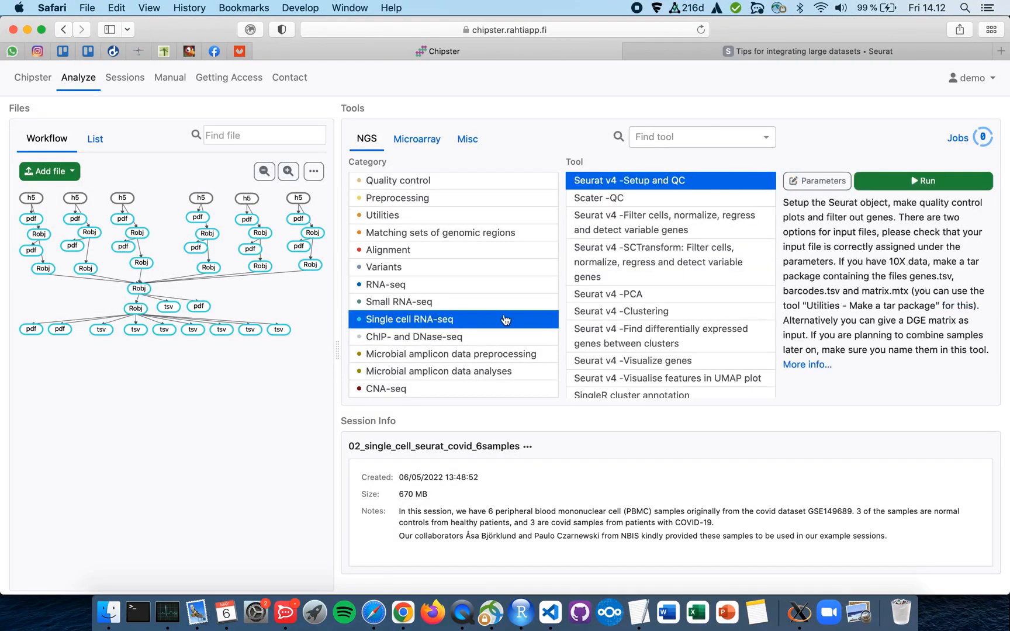
mouse_move(623, 333)
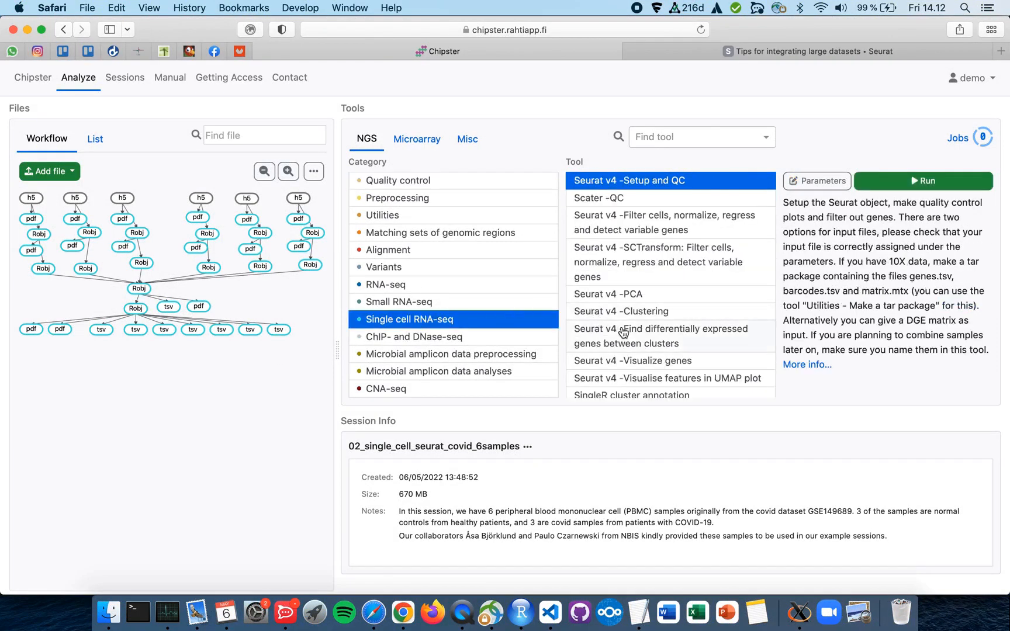
scroll("down", 3)
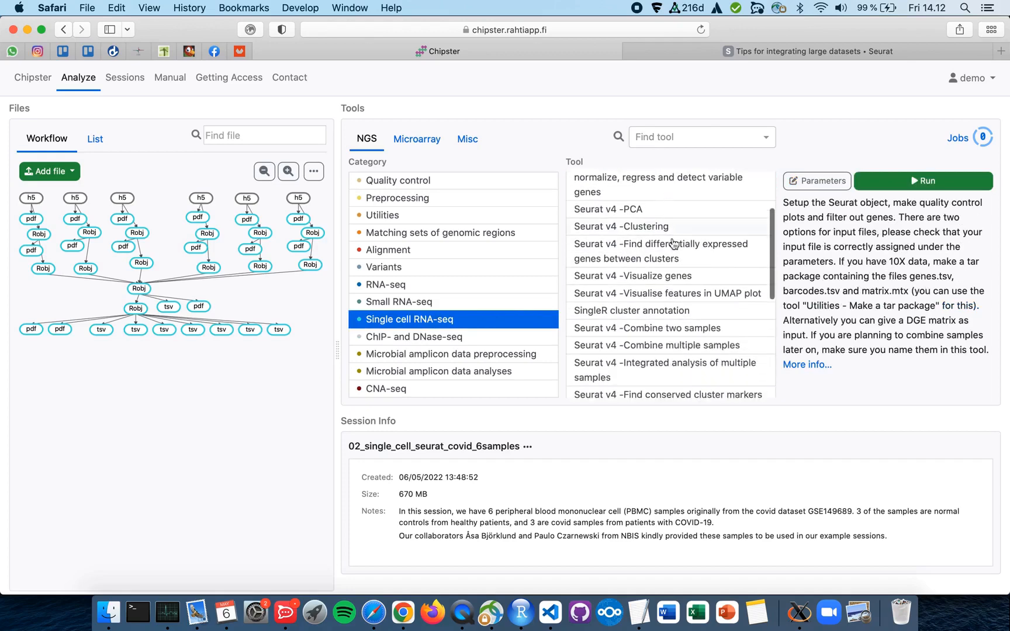
left_click(654, 345)
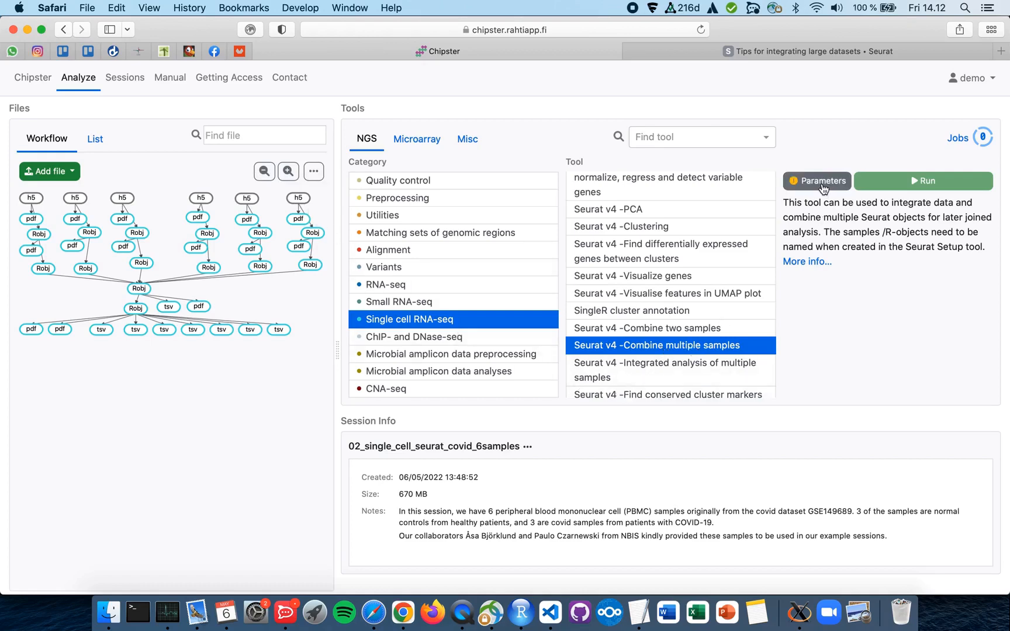
left_click(816, 180)
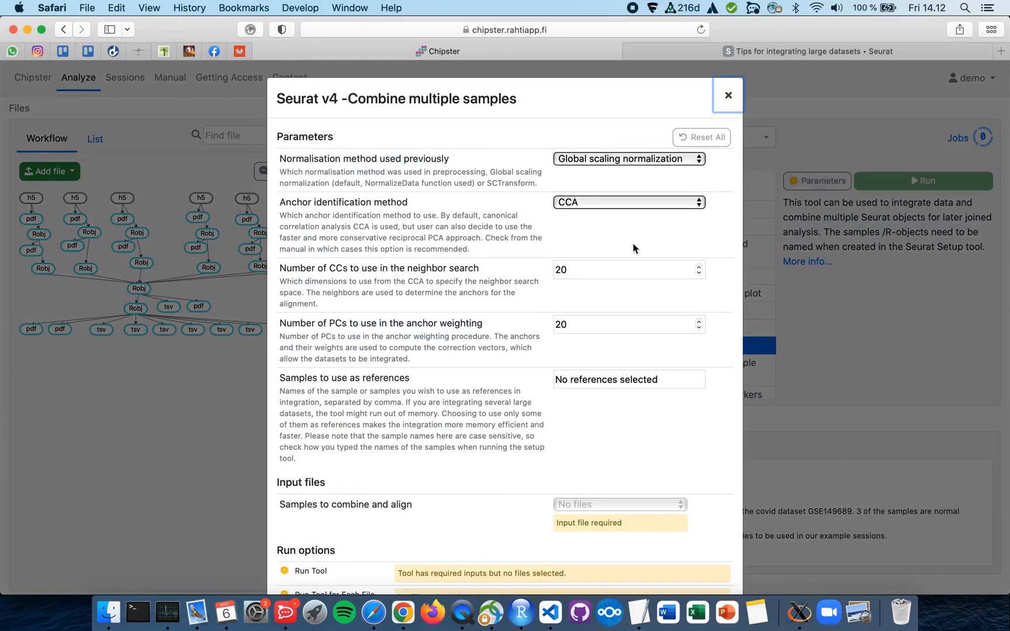
mouse_move(603, 213)
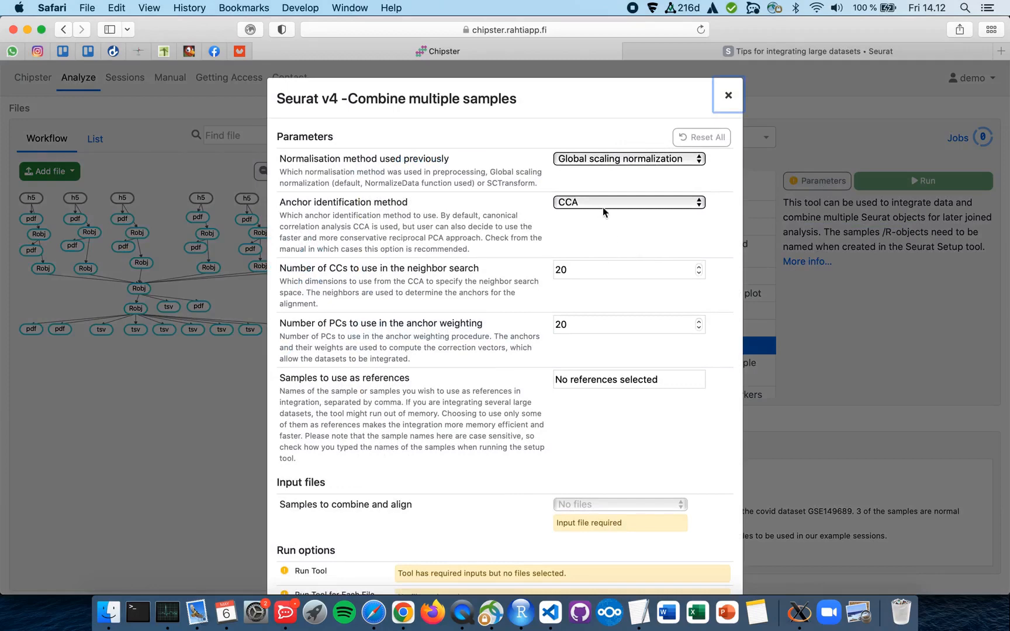
left_click(627, 201)
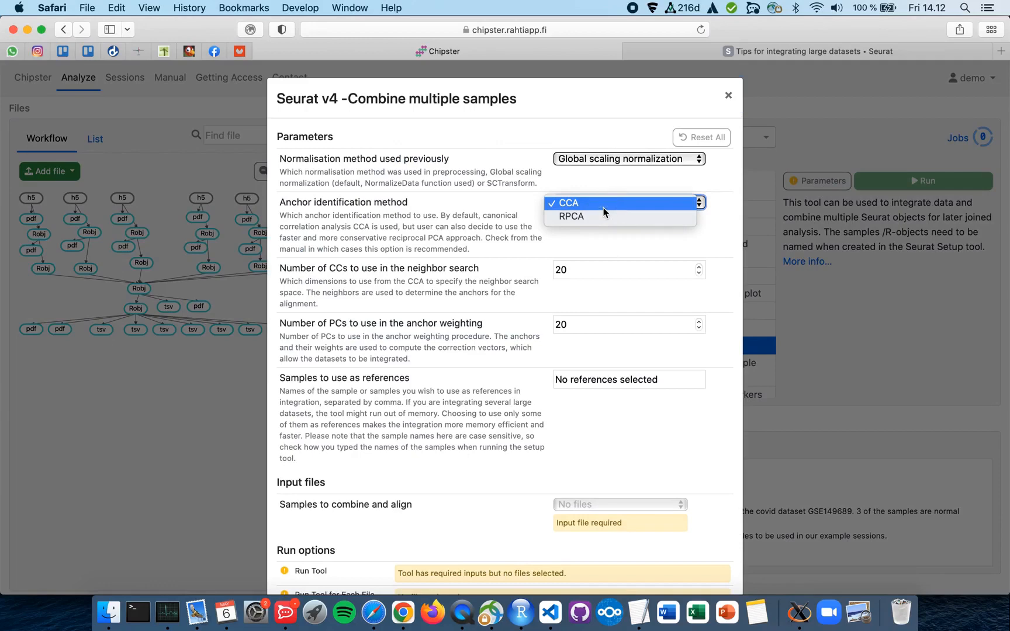
mouse_move(589, 210)
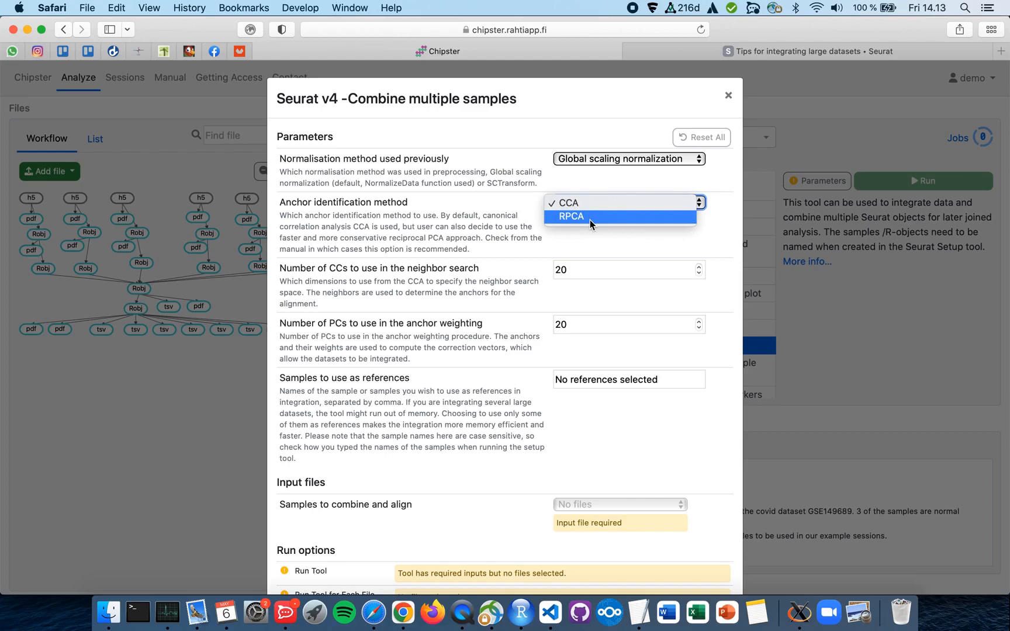
left_click(728, 95)
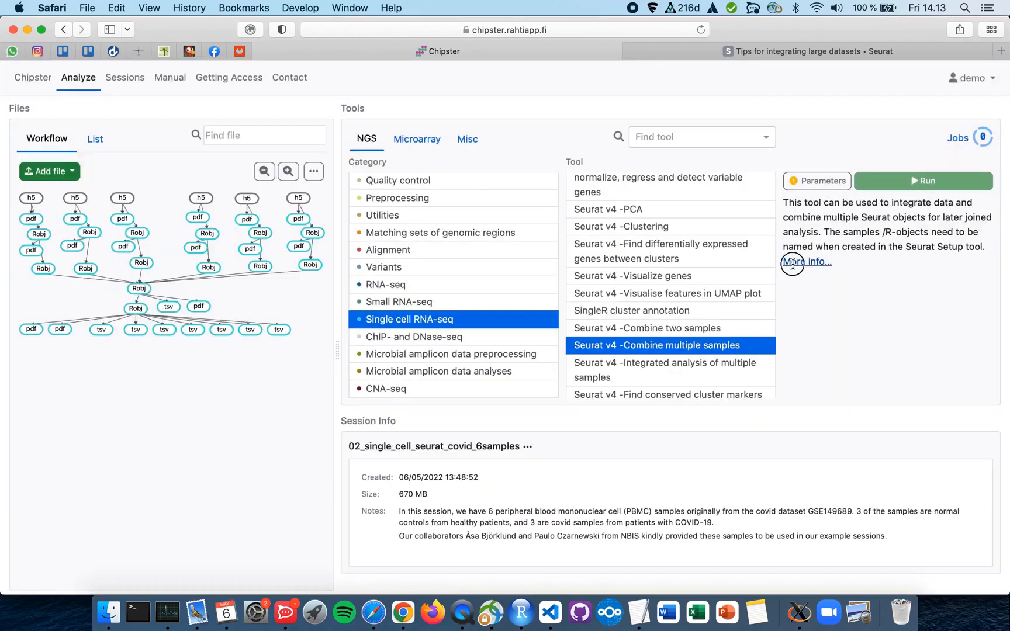
left_click(805, 261)
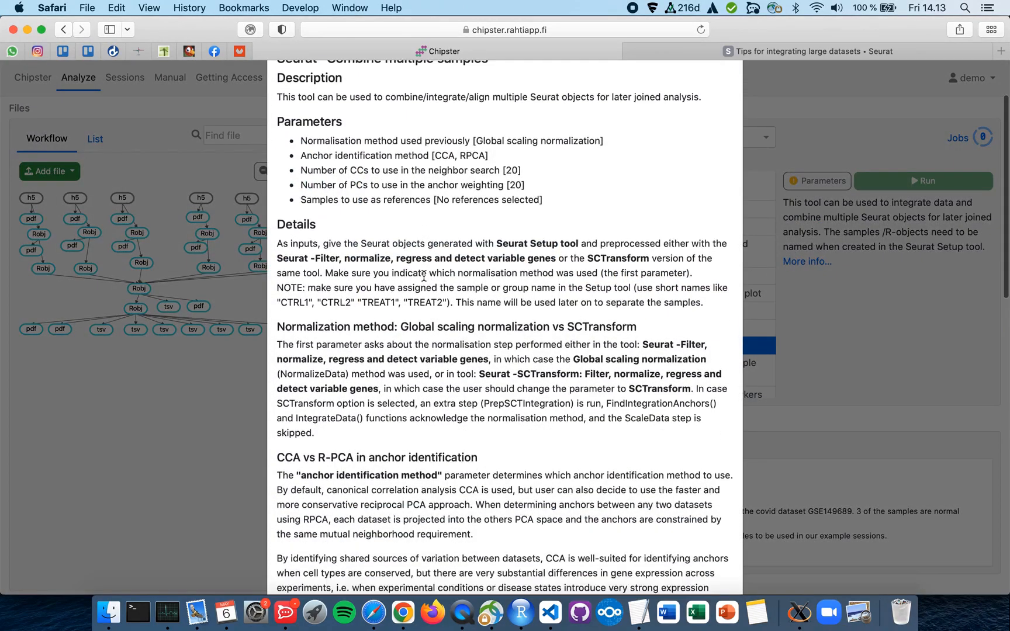
scroll("down", 3)
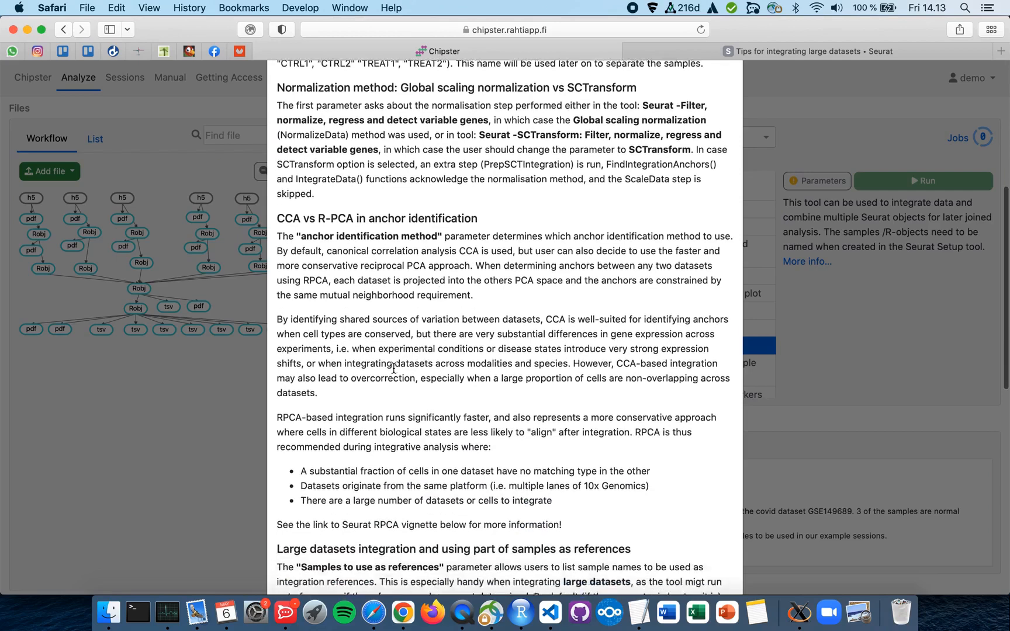
scroll("down", 3)
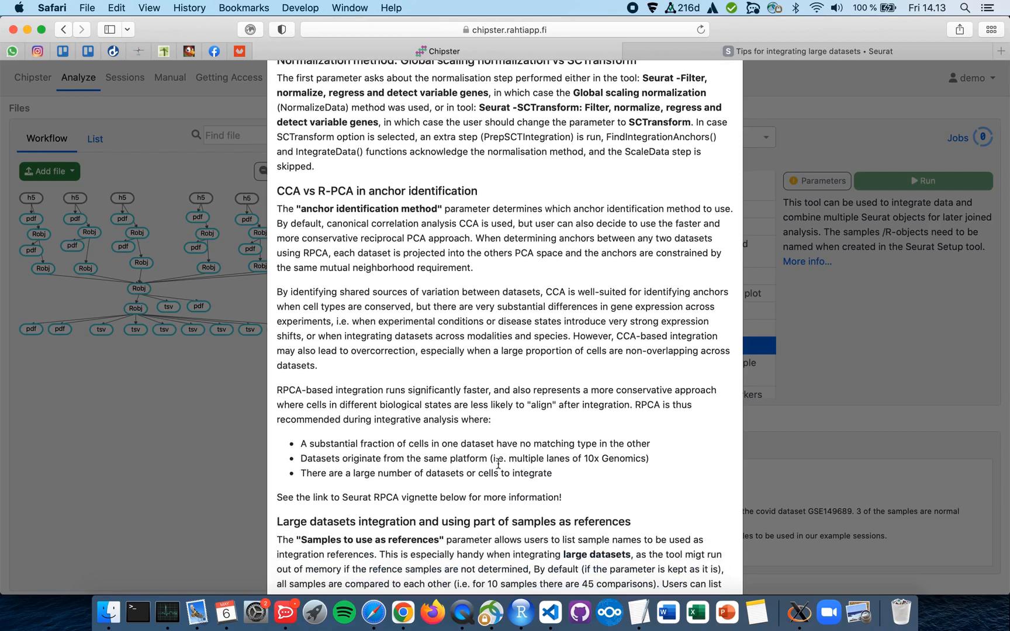
mouse_move(525, 447)
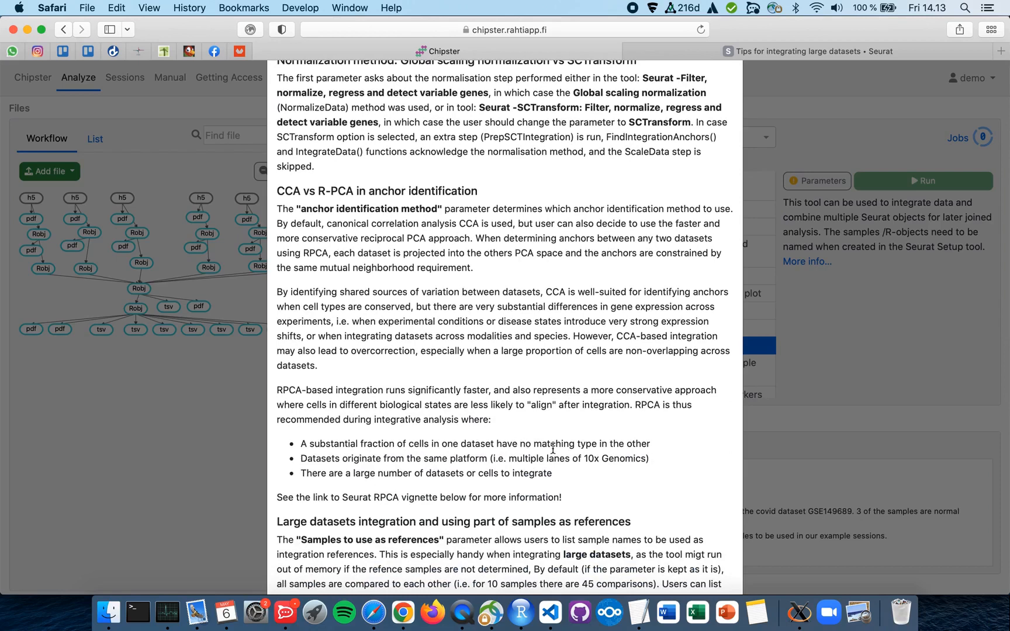
mouse_move(583, 447)
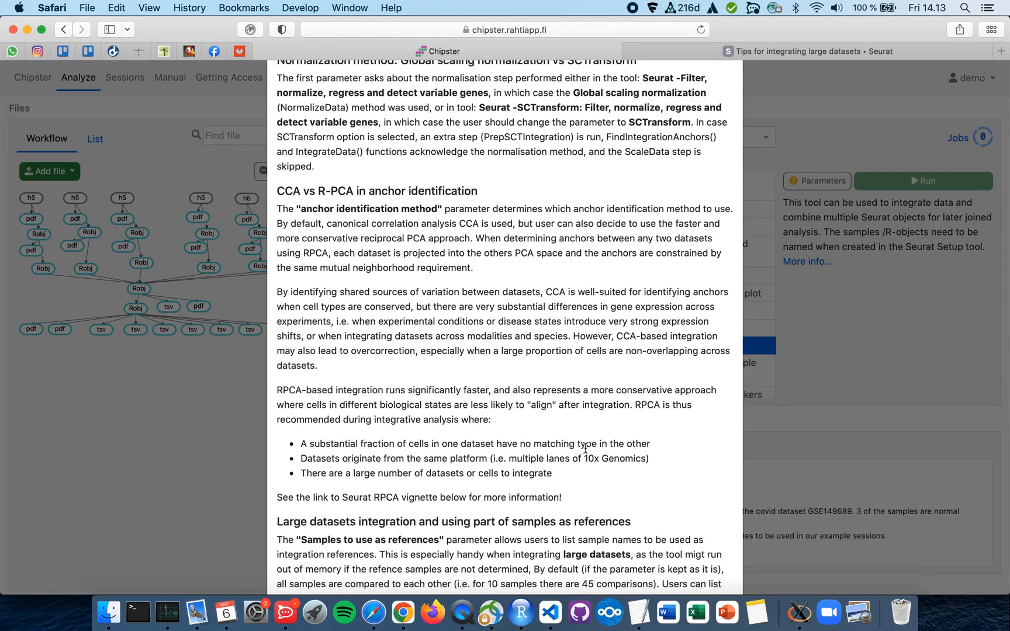
mouse_move(578, 473)
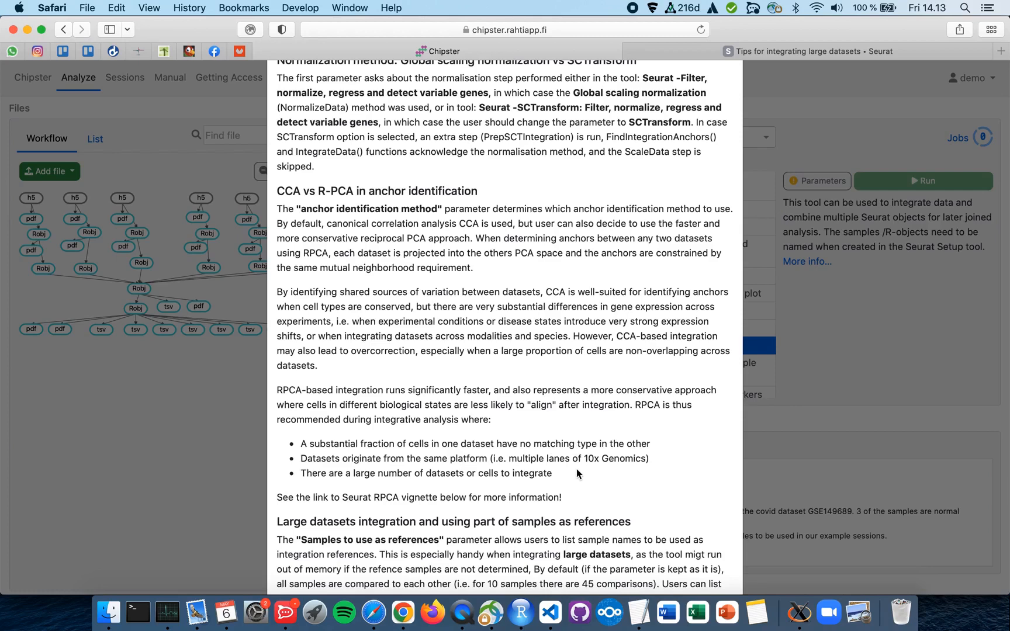
double_click(589, 459)
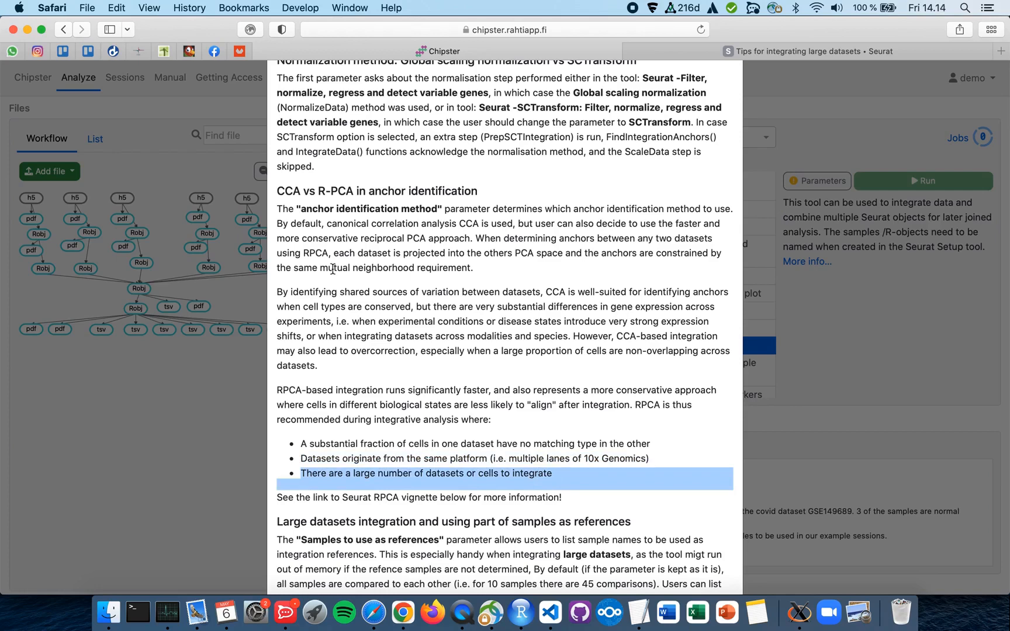
mouse_move(302, 194)
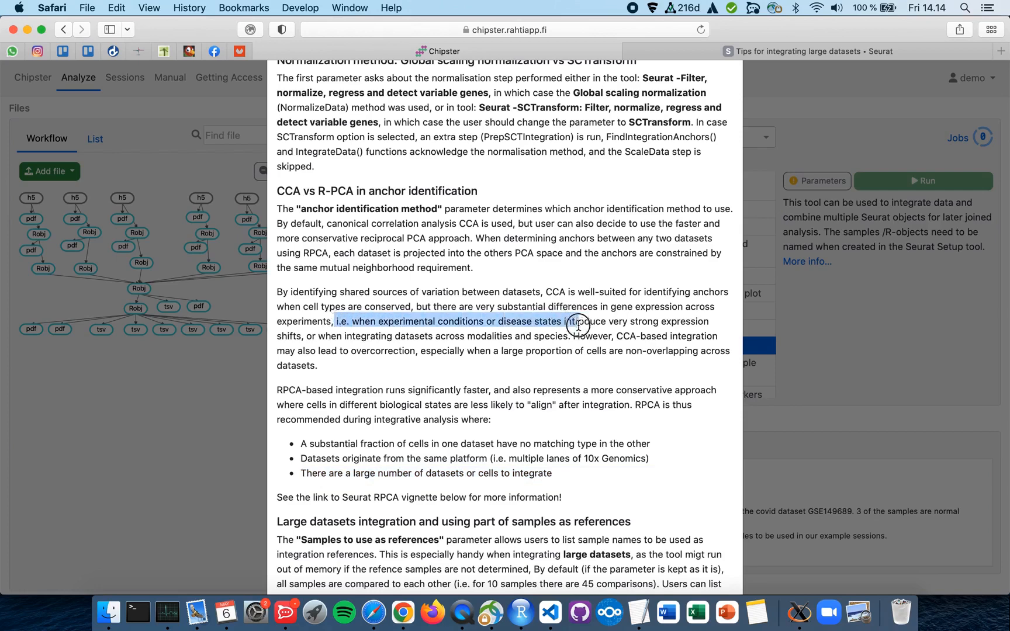
left_click_drag(578, 321, 573, 335)
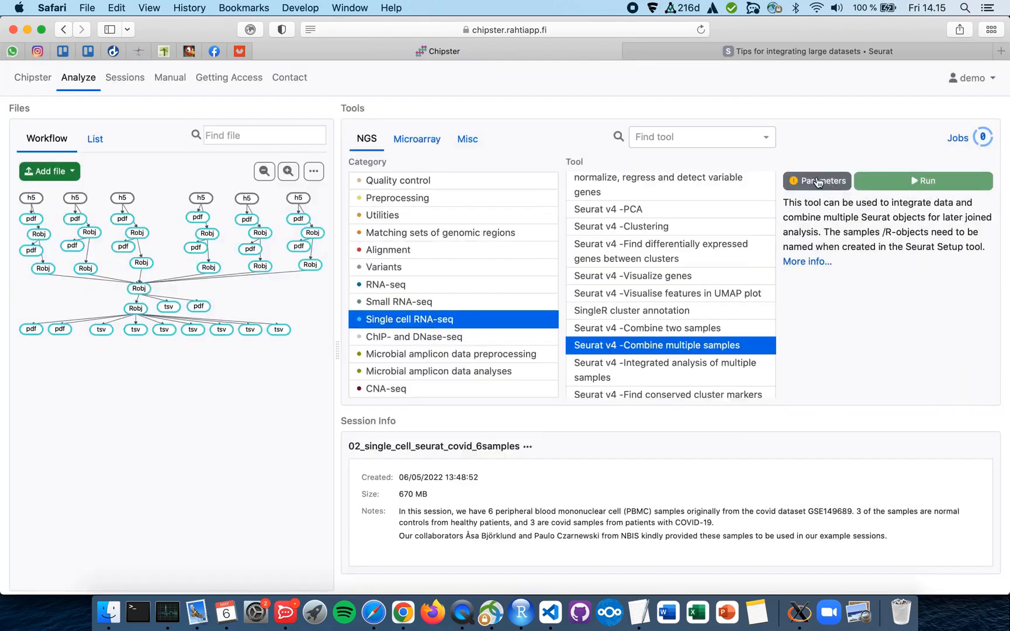
- Reopen the Combine multiple samples parameters to show the CCA/RPCA anchor method choice
left_click(817, 181)
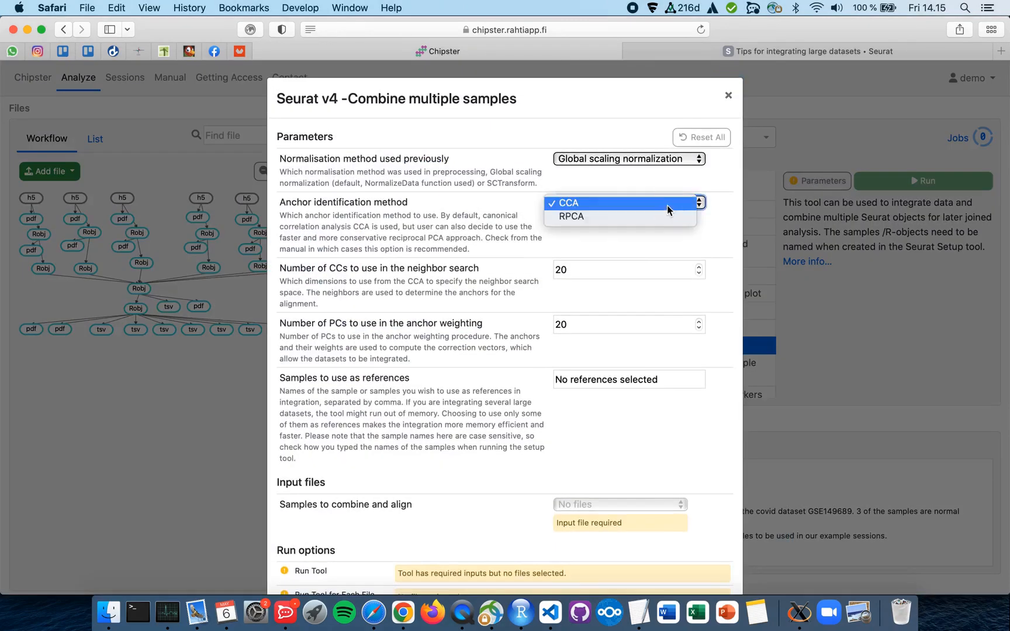
mouse_move(570, 216)
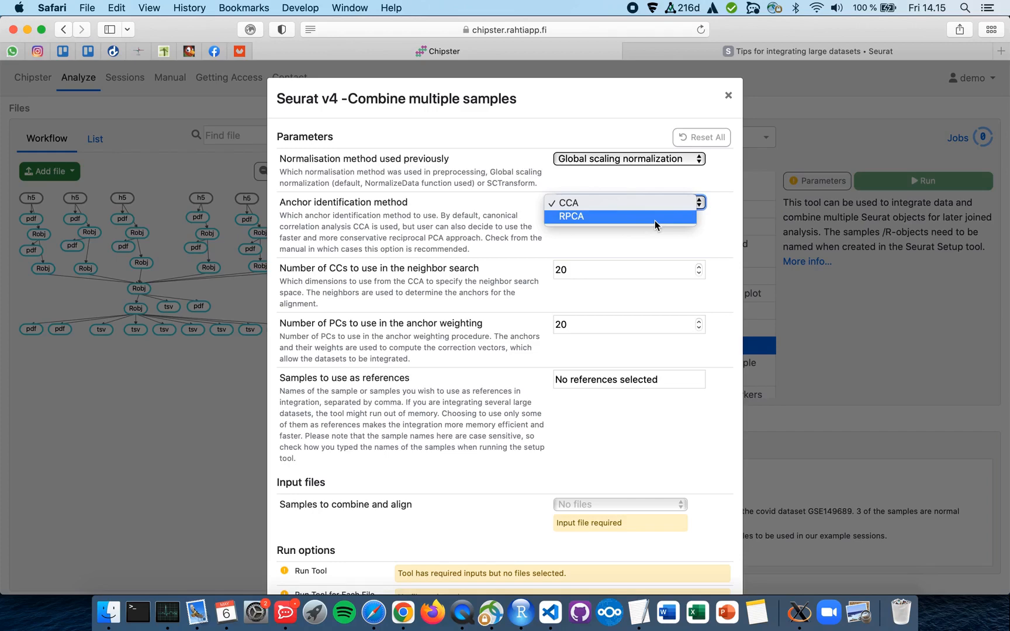
mouse_move(648, 219)
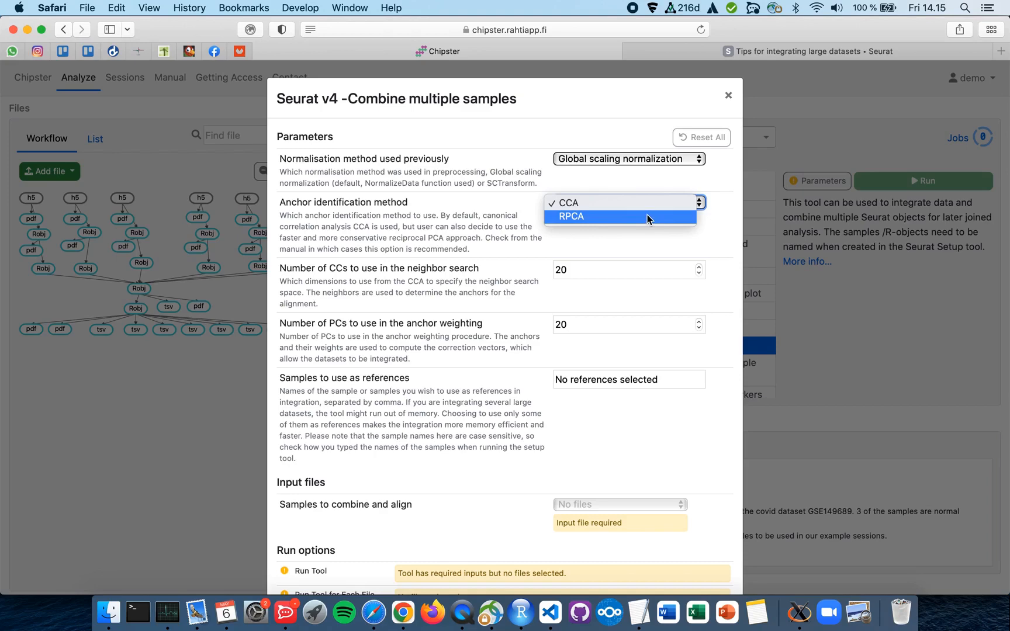
mouse_move(800, 220)
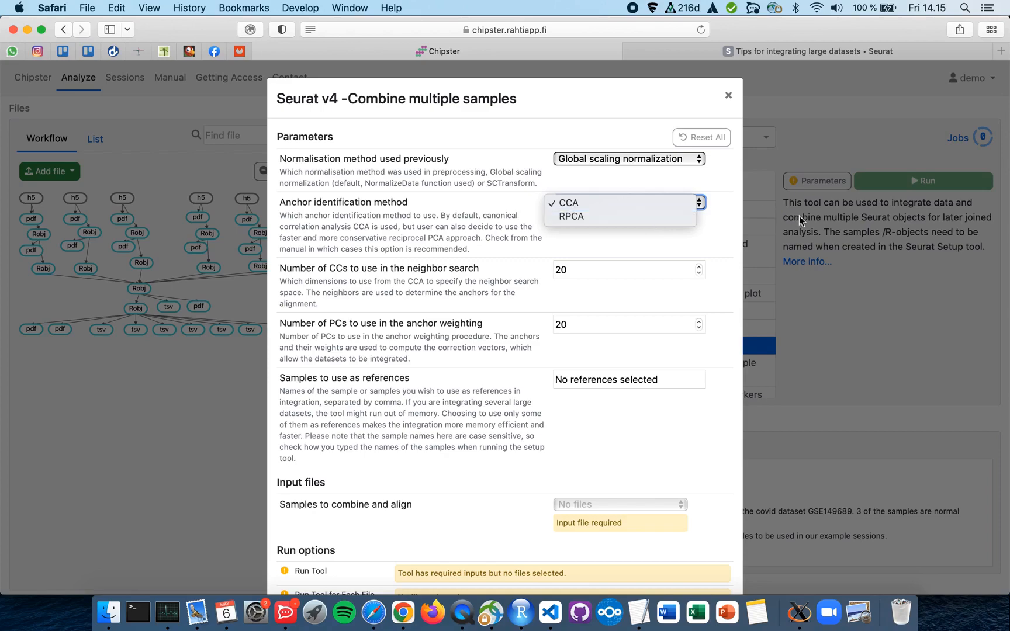
- View the completed Combine multiple samples job and read through its screen output log
left_click(566, 202)
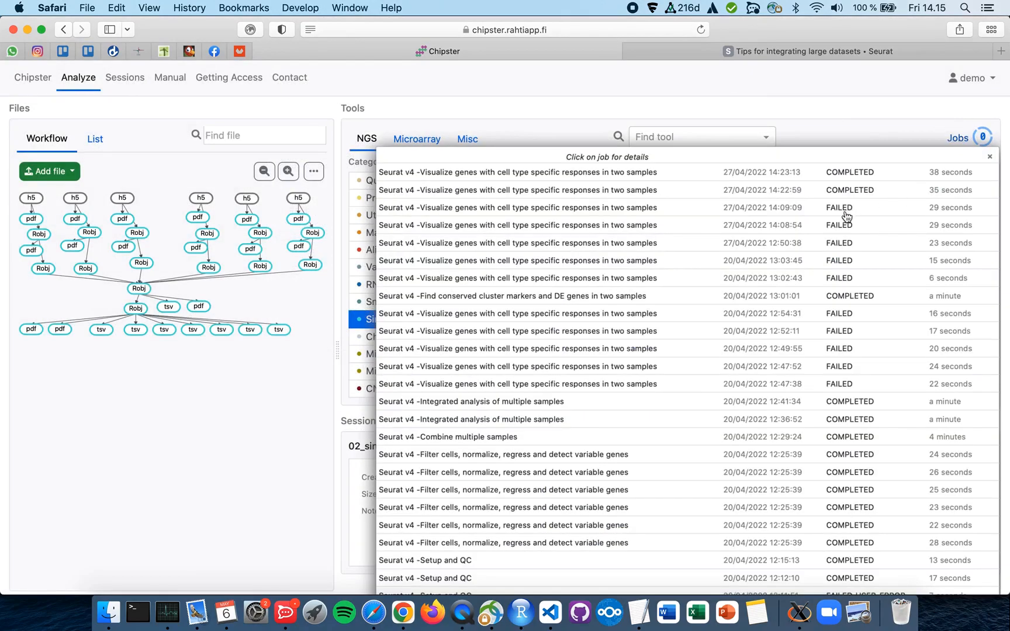
mouse_move(845, 210)
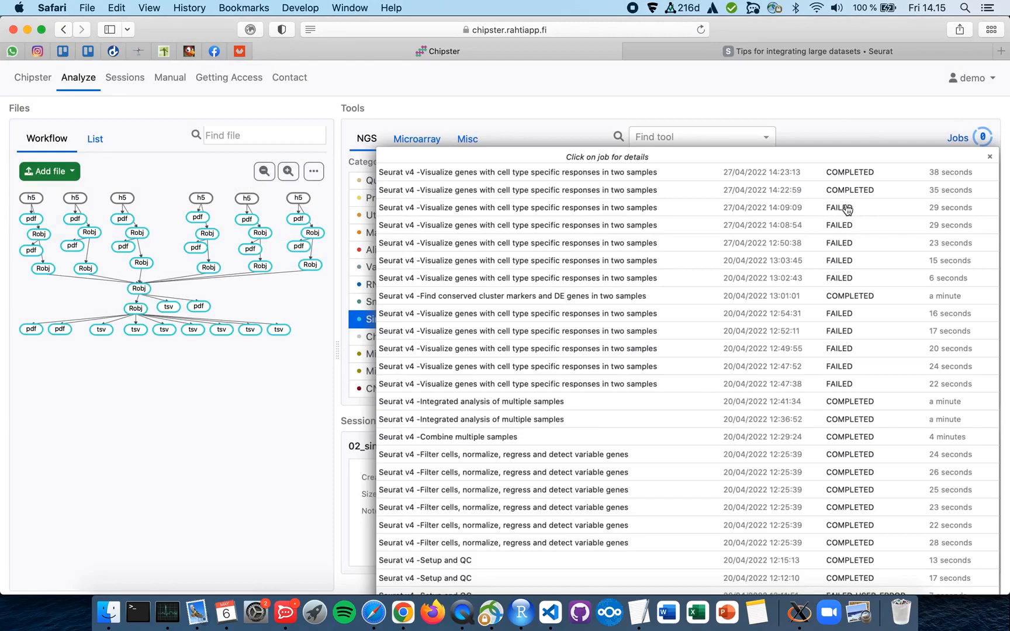
mouse_move(847, 344)
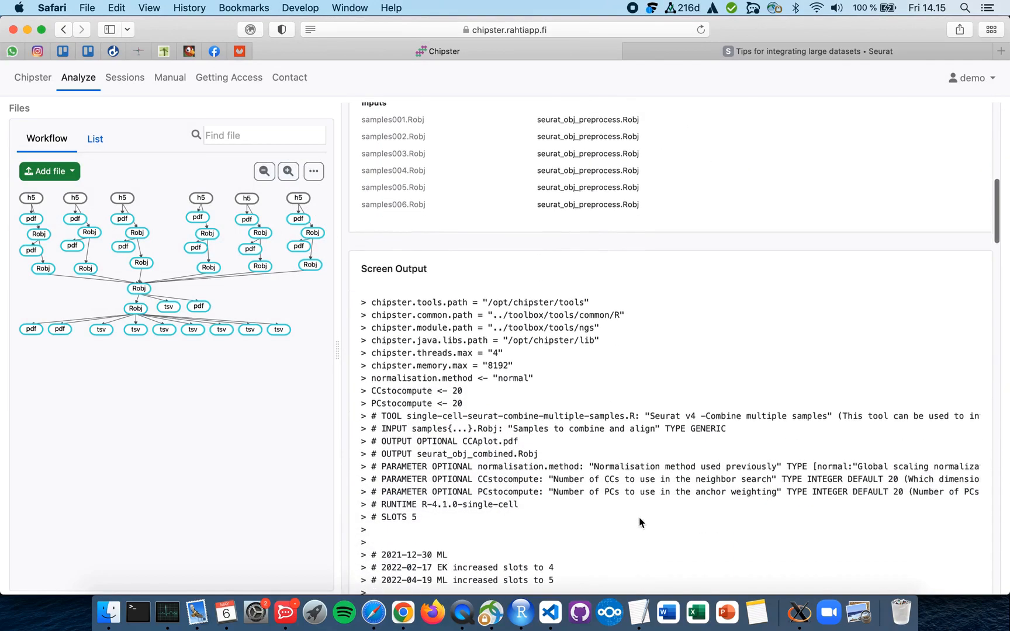
scroll("down", 3)
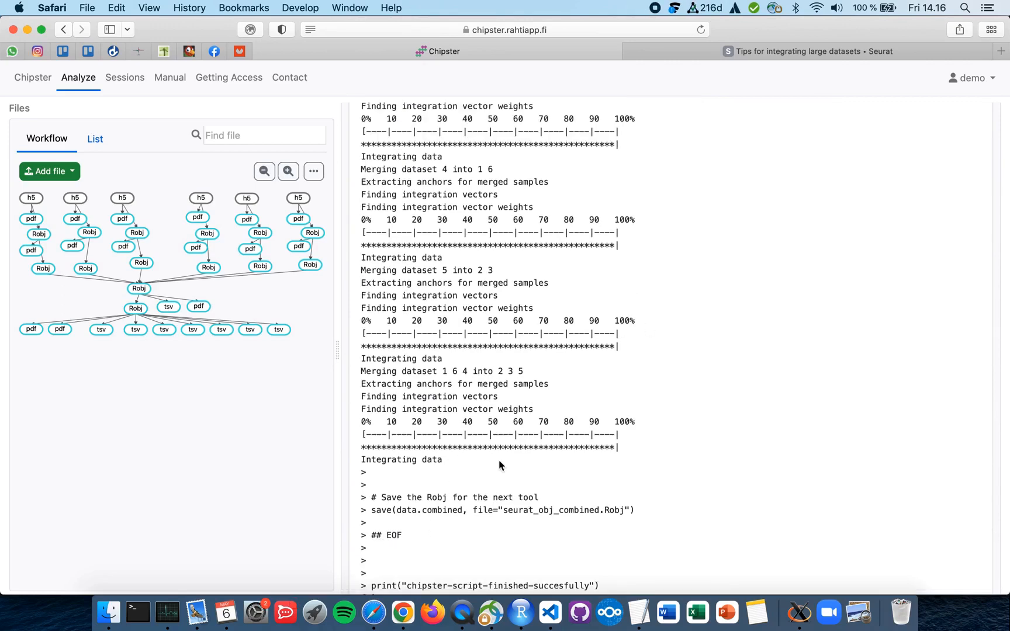
mouse_move(447, 409)
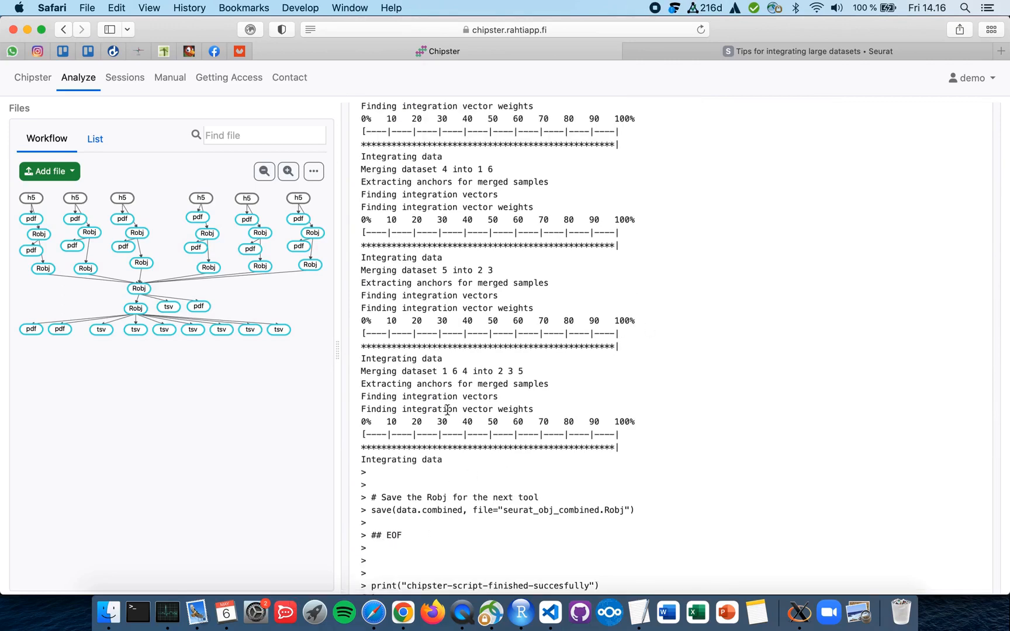
mouse_move(547, 316)
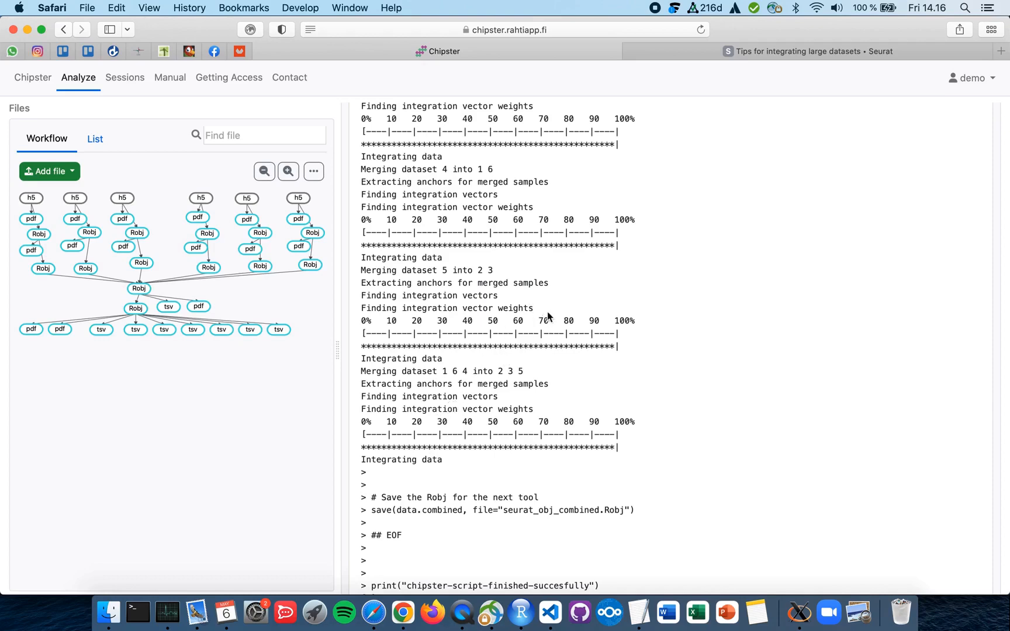
mouse_move(504, 409)
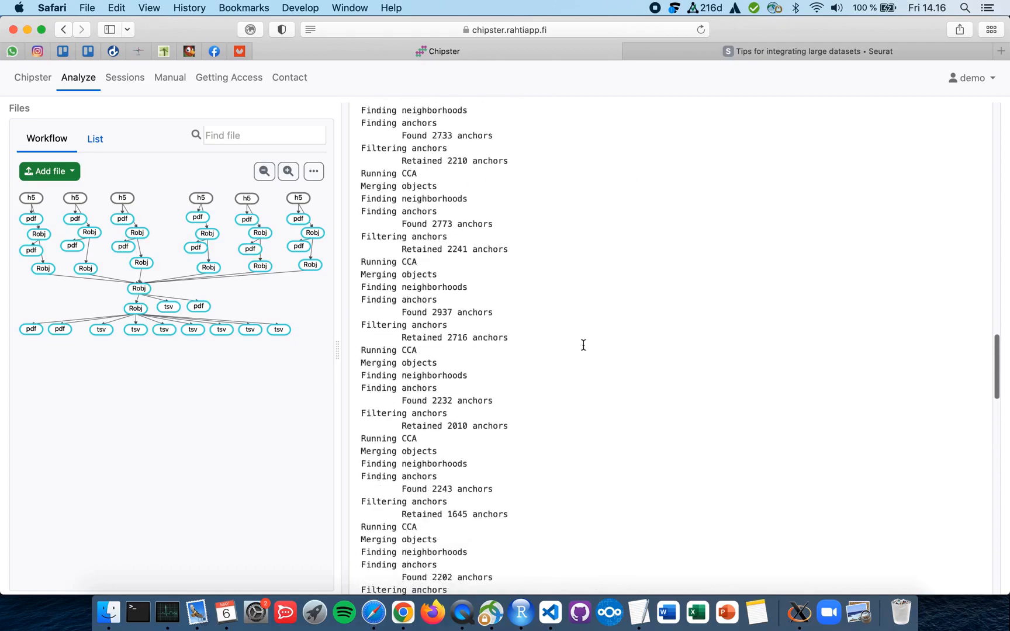
- Highlight the job summary's memory usage line: 5 GB of 24 GB, finished in 4 minutes
left_click(656, 120)
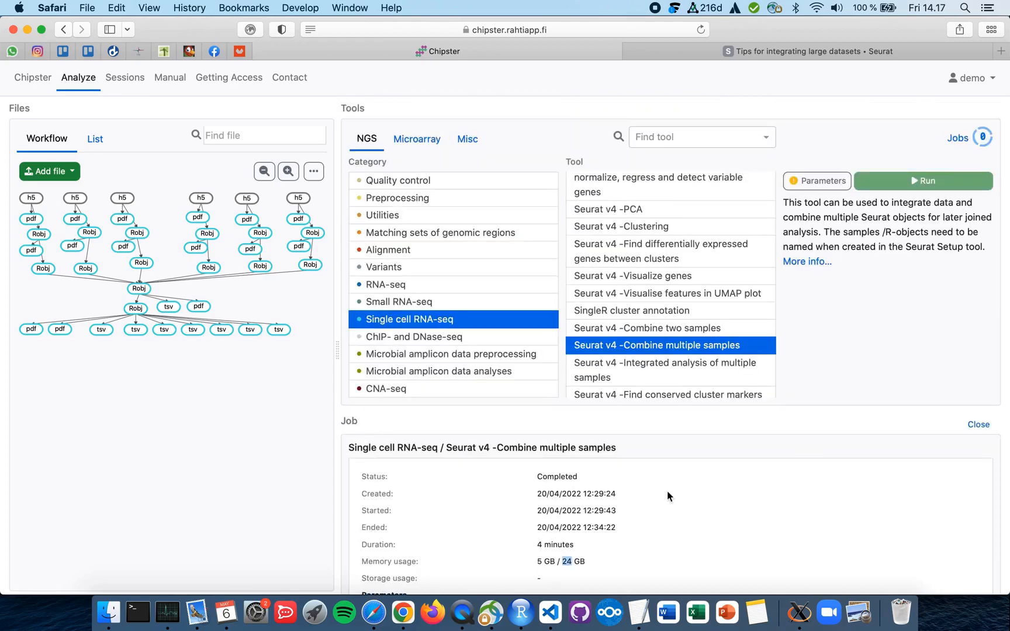
mouse_move(699, 425)
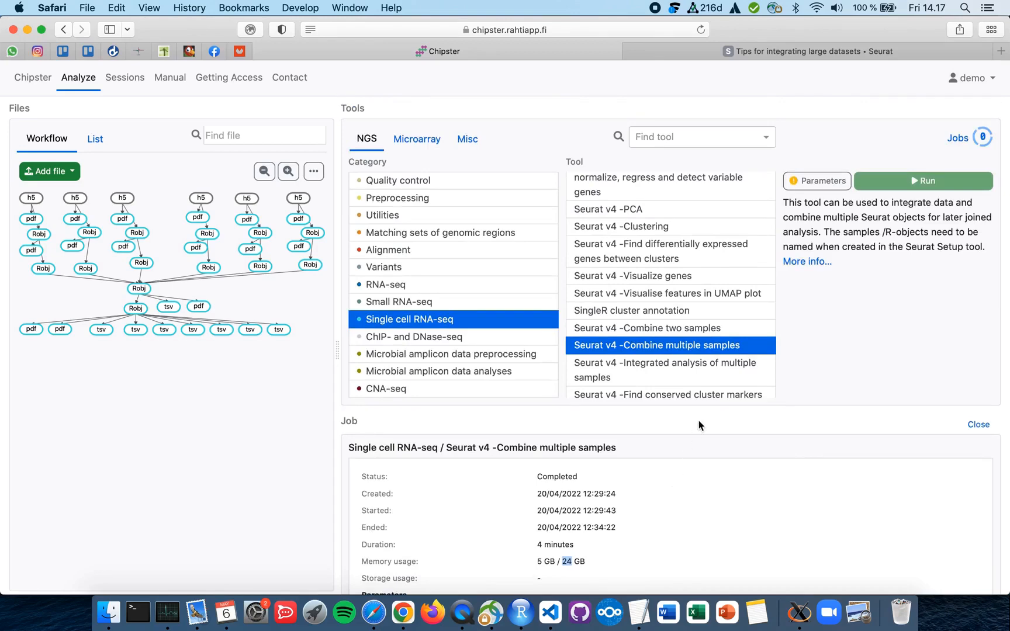
mouse_move(718, 394)
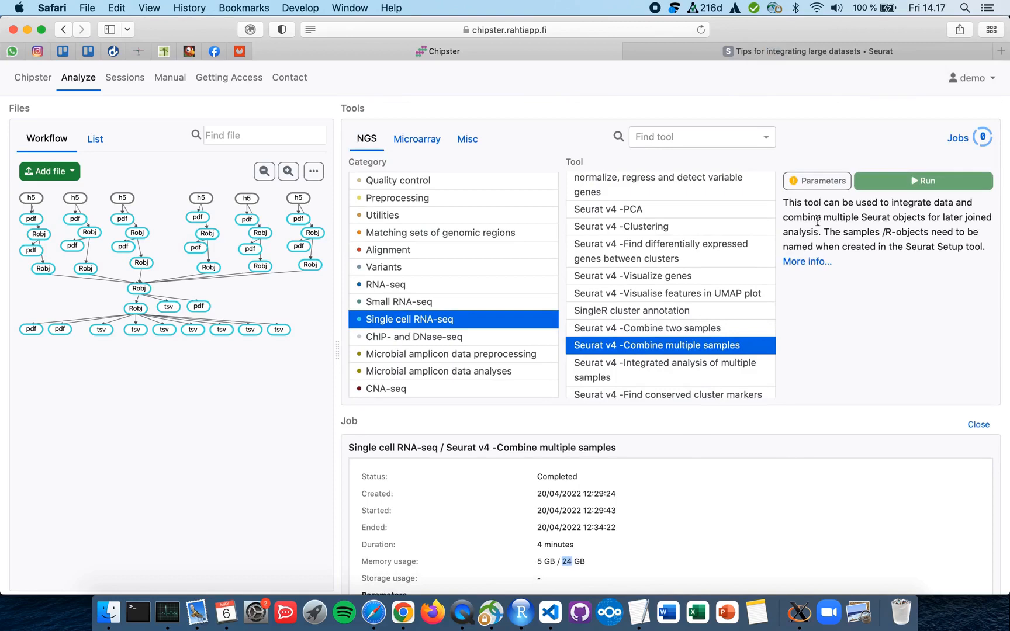
- Review the tool parameters, then switch to Seurat's 'Tips for integrating large datasets' page
left_click(817, 180)
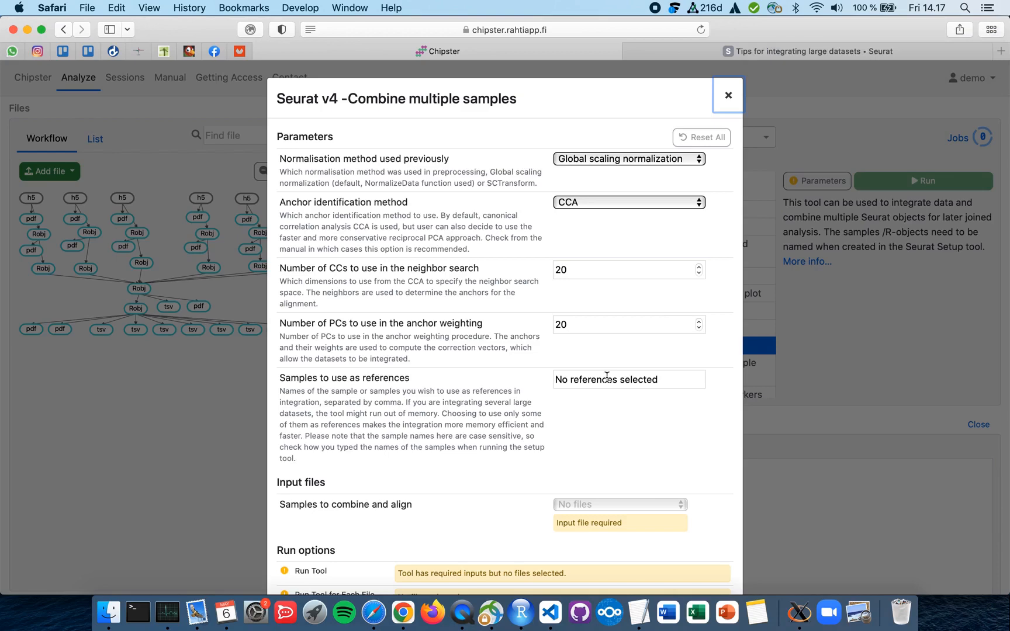
mouse_move(612, 419)
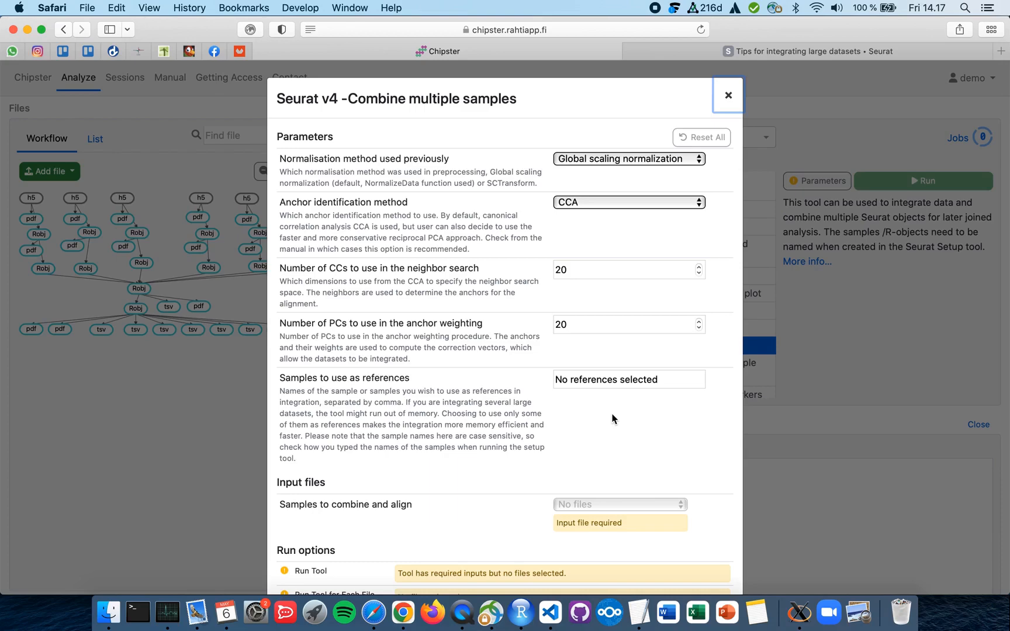
left_click(799, 51)
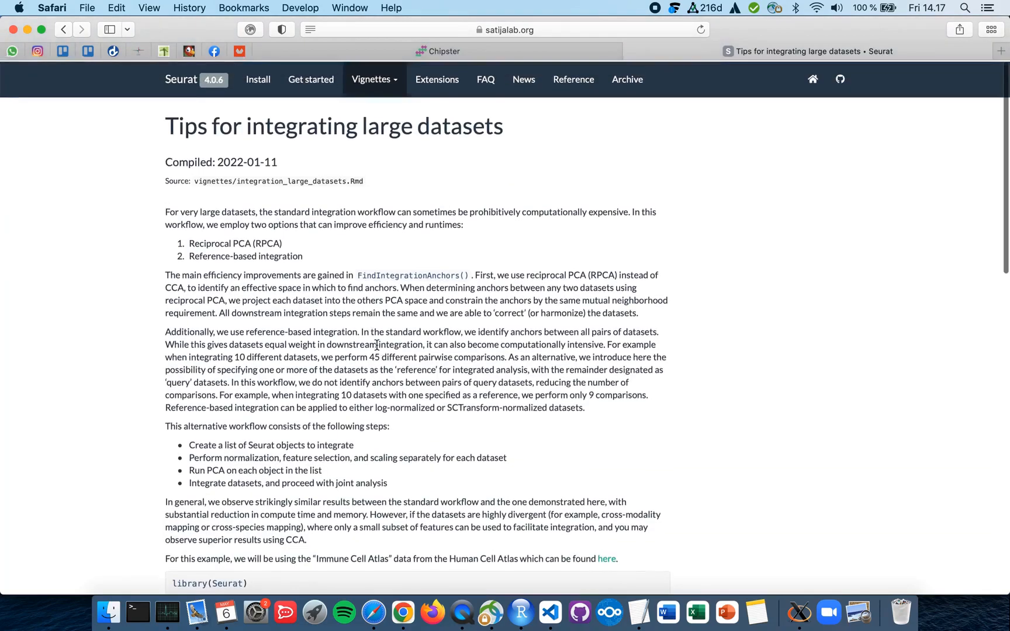
- In the Seurat vignette, highlight the passage choosing BM1 and BM2 (one male, one female) as references
left_click(372, 78)
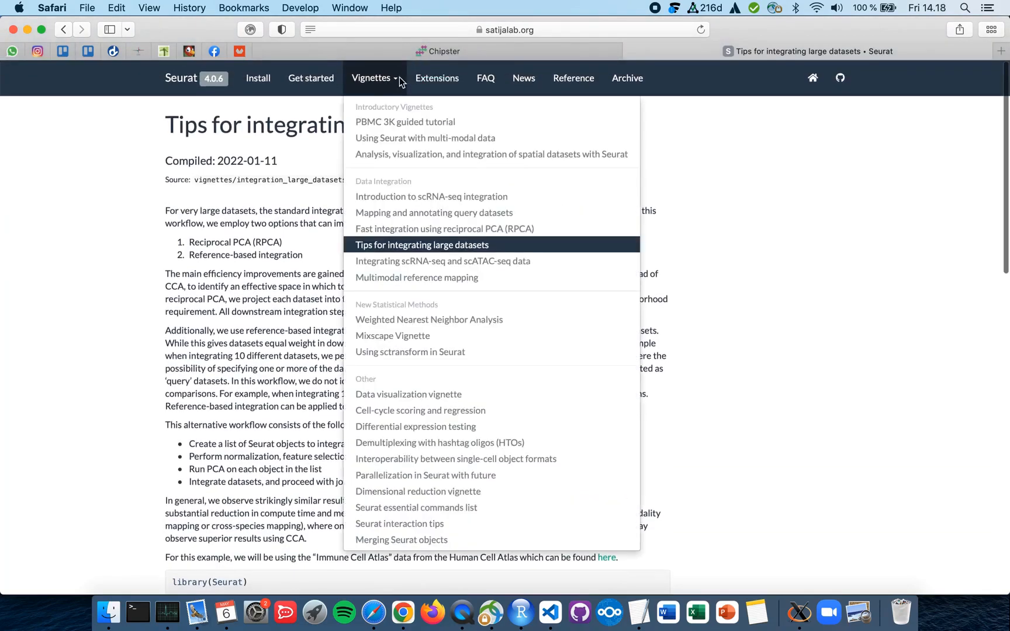
left_click(422, 244)
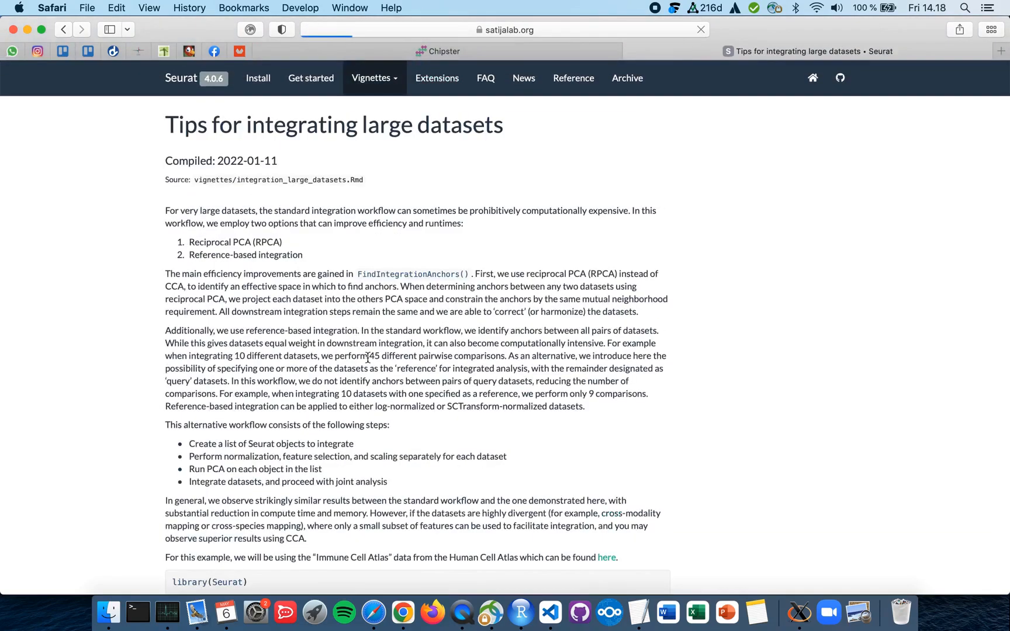
scroll("down", 3)
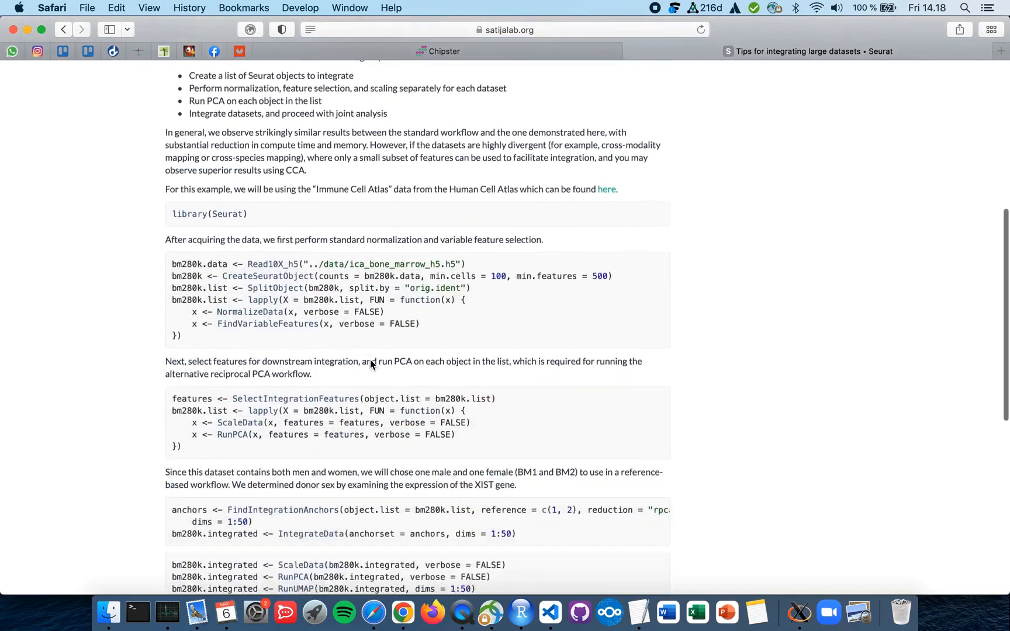
scroll("down", 3)
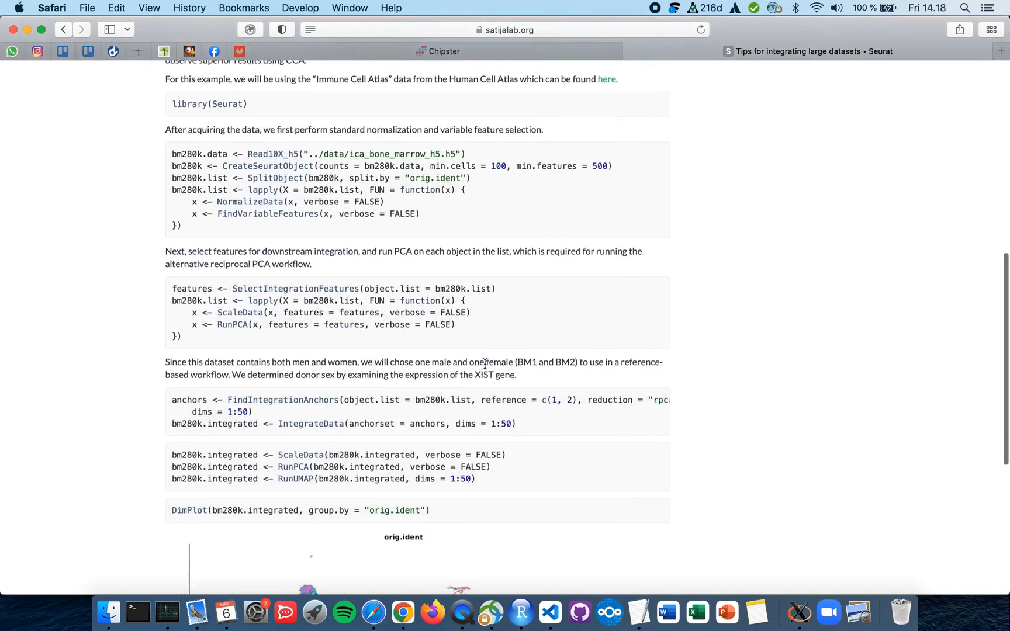
left_click_drag(419, 361, 578, 361)
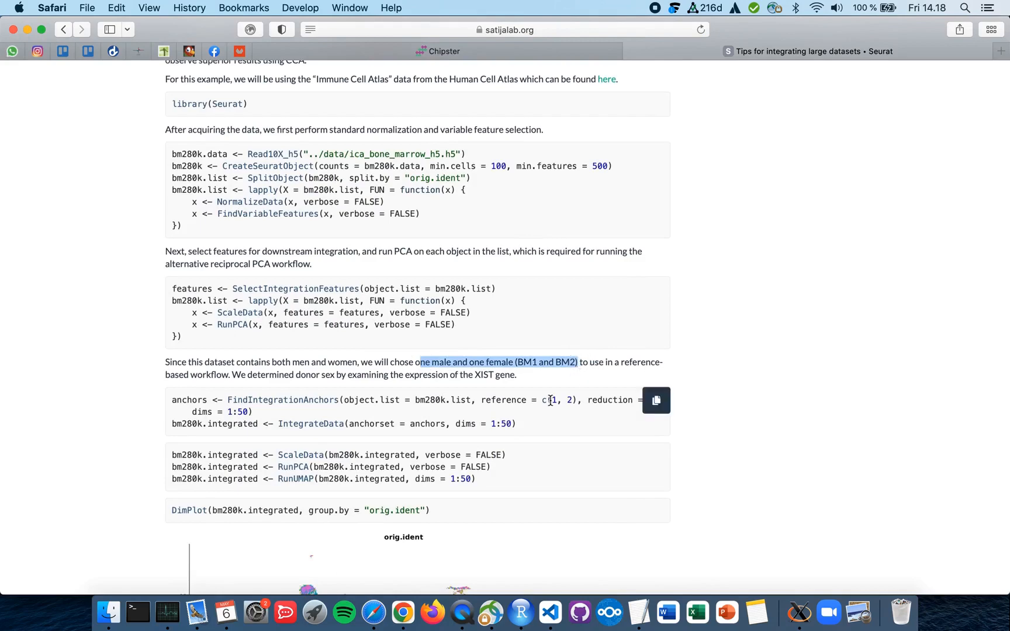
mouse_move(522, 81)
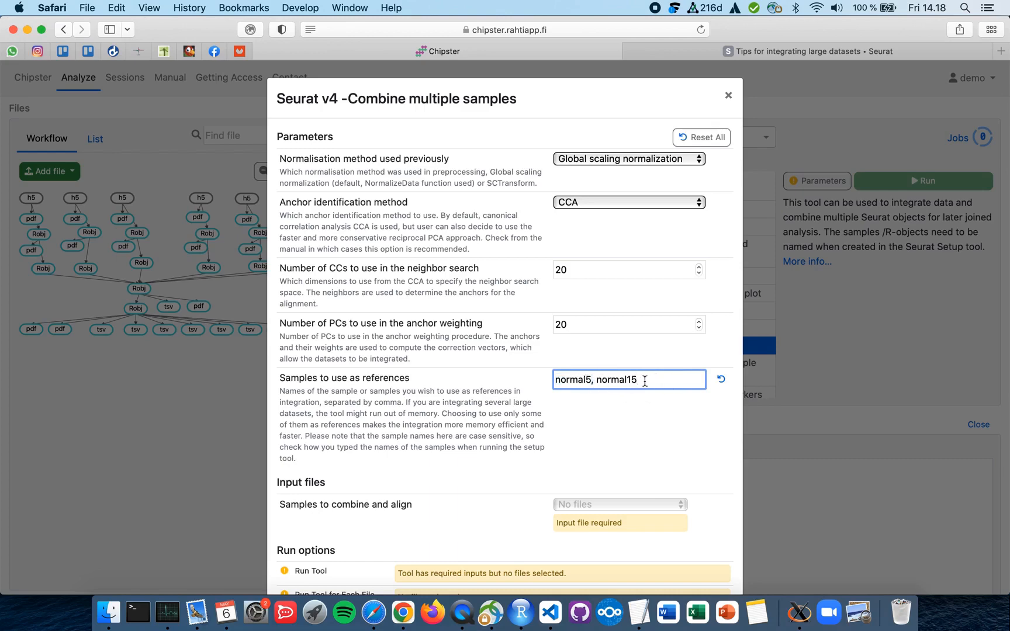
- Keep 'normal5, normal15' as reference samples, close the parameters and return to the workflow
double_click(615, 379)
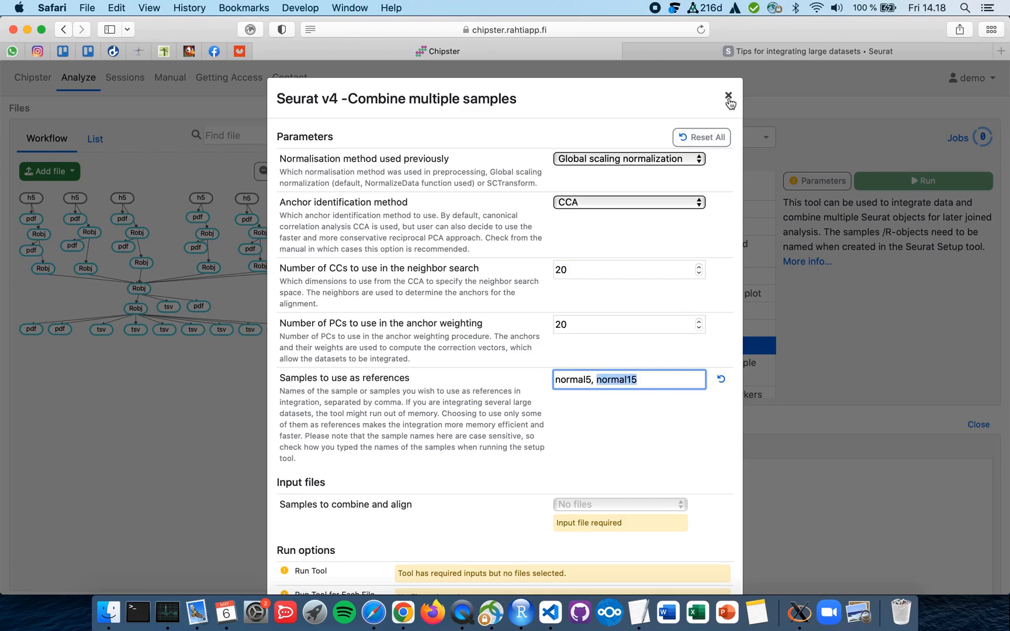
left_click(729, 100)
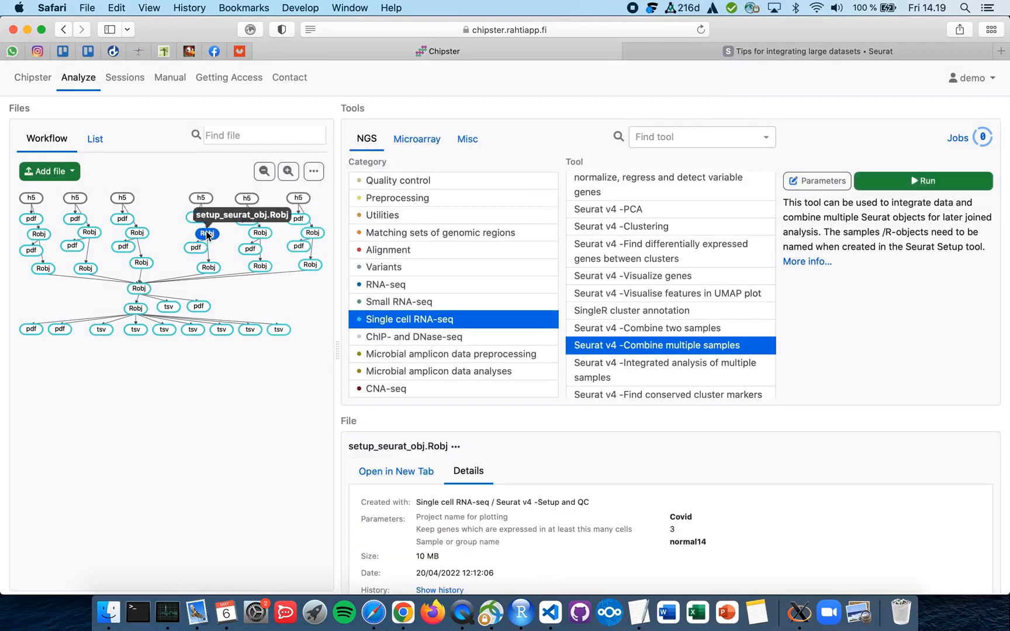
scroll("down", 3)
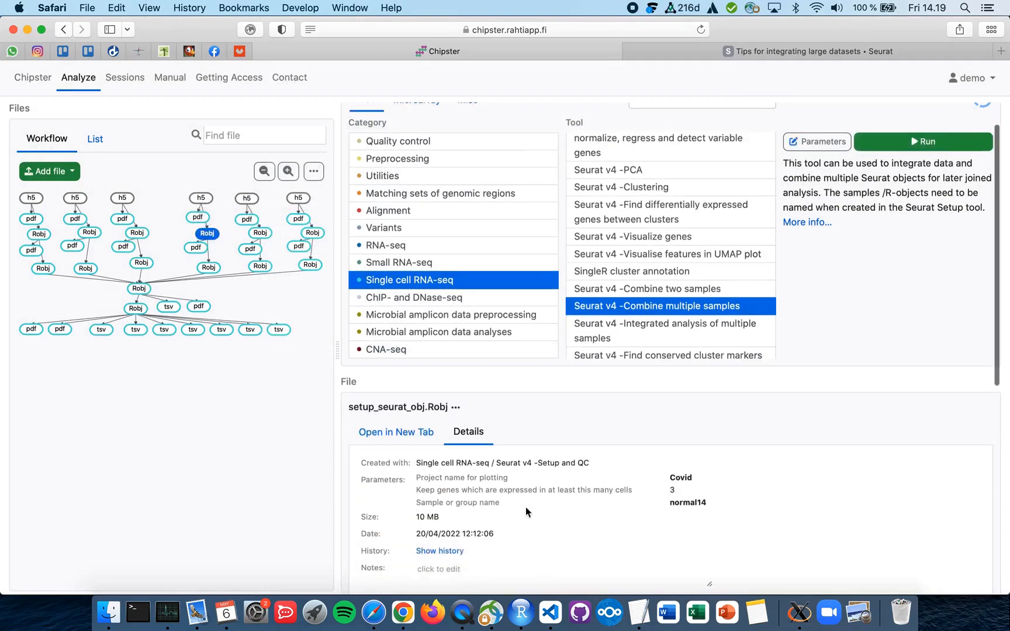